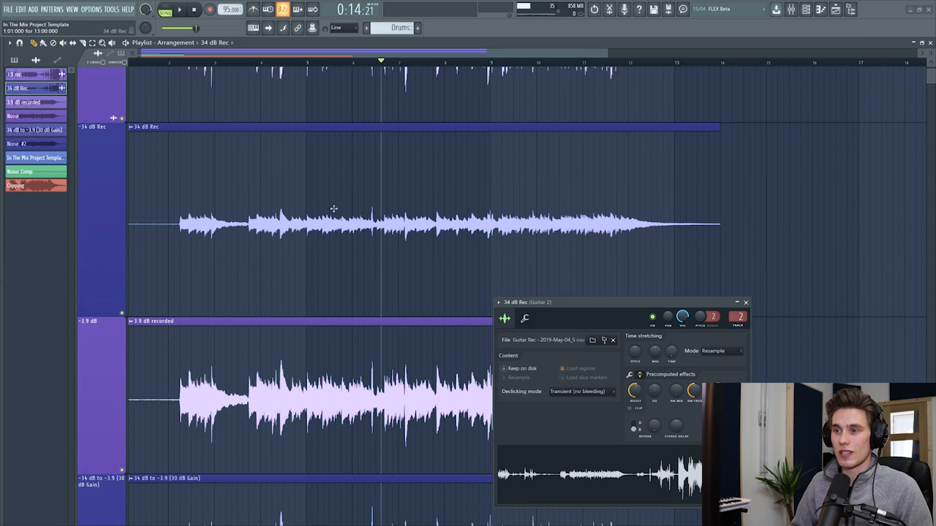
pyautogui.moveTo(320, 212)
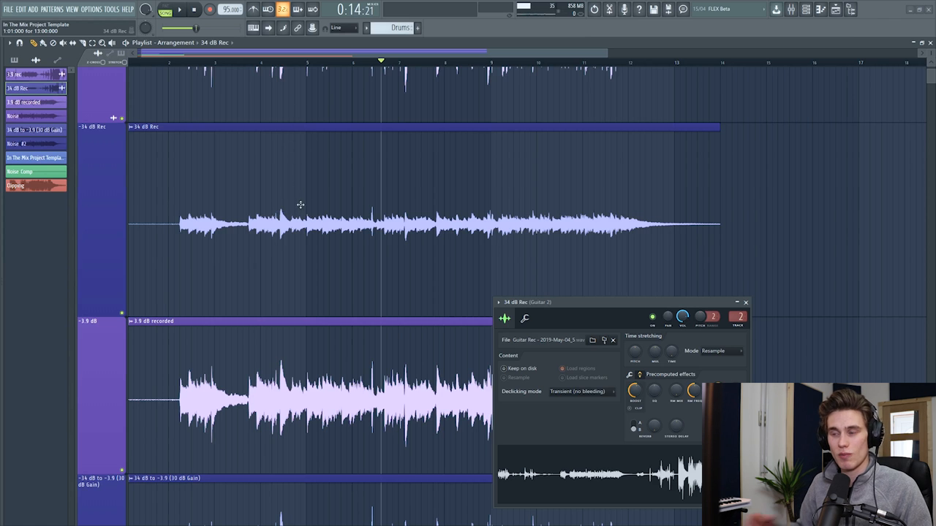
pyautogui.moveTo(289, 230)
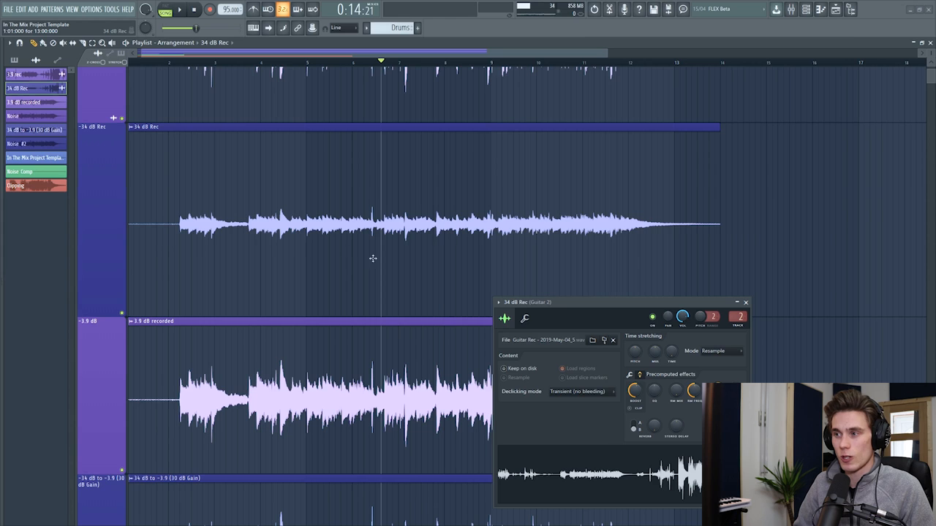
pyautogui.moveTo(309, 208)
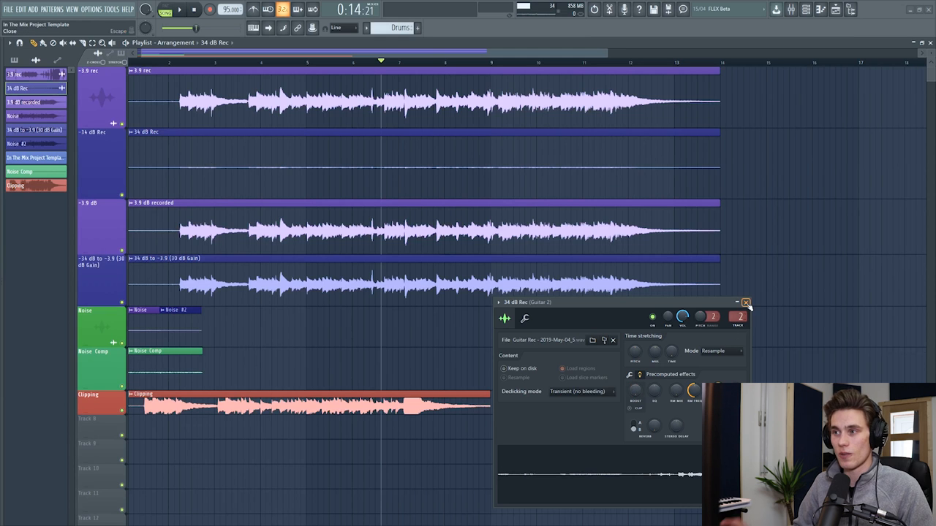
# - Close the audio clip's Channel Settings window so the recordings show in the playlist
pyautogui.click(746, 303)
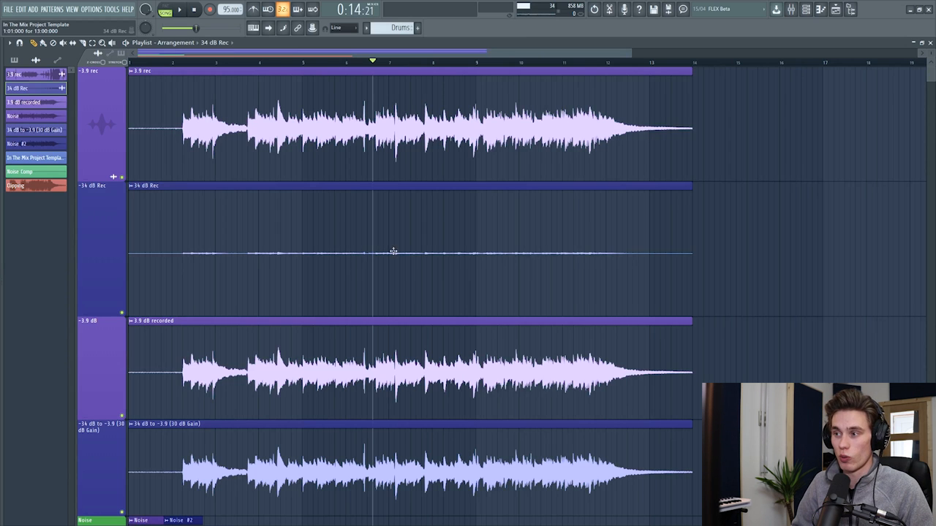
pyautogui.moveTo(348, 243)
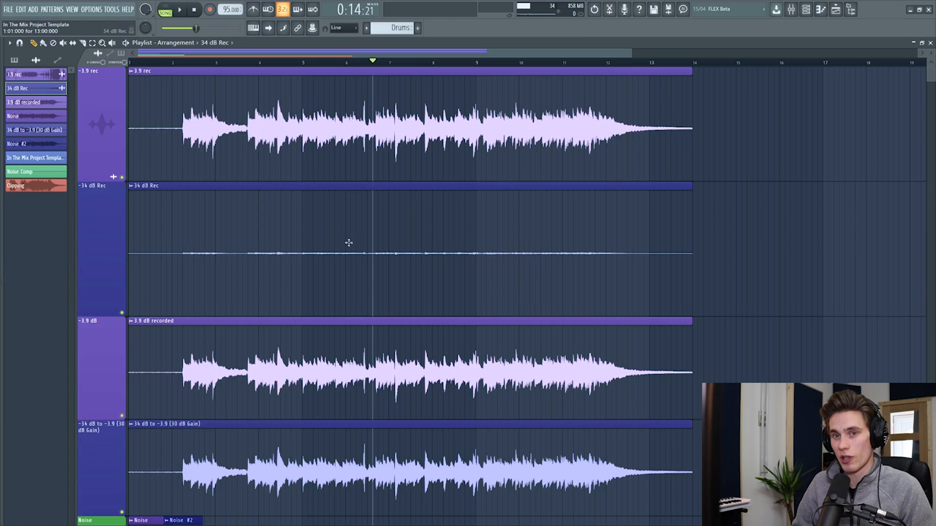
pyautogui.moveTo(329, 242)
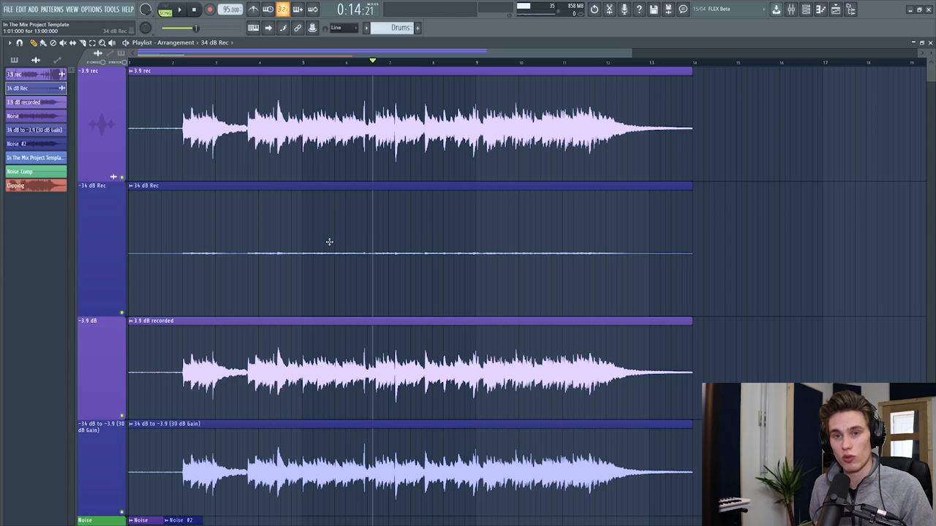
pyautogui.moveTo(316, 257)
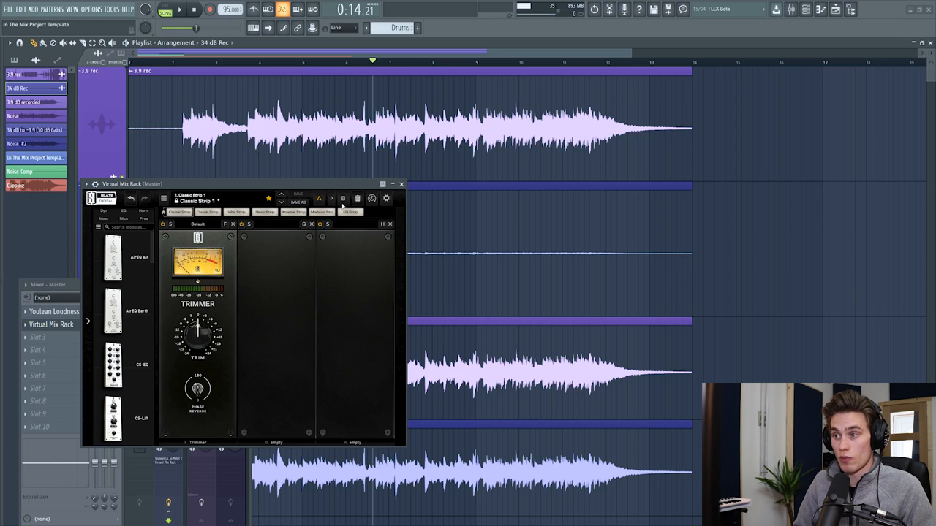
pyautogui.moveTo(255, 266)
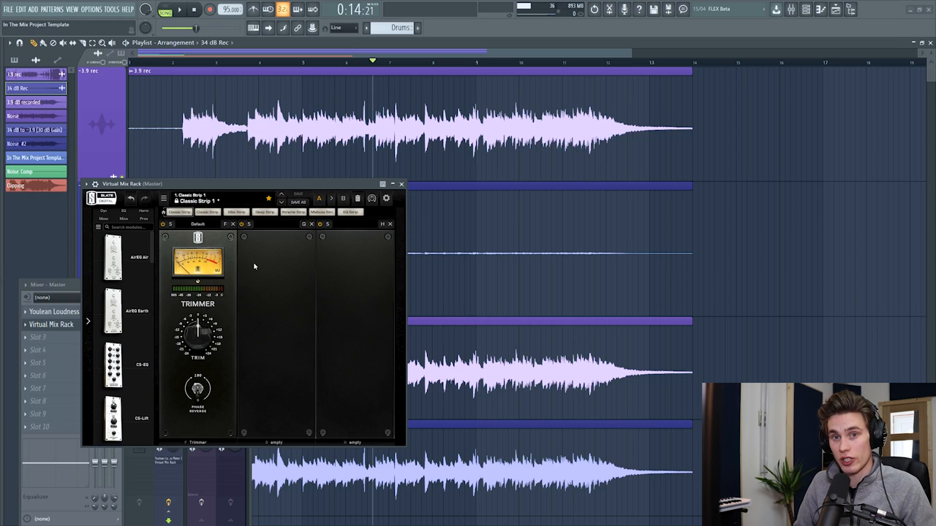
pyautogui.moveTo(243, 302)
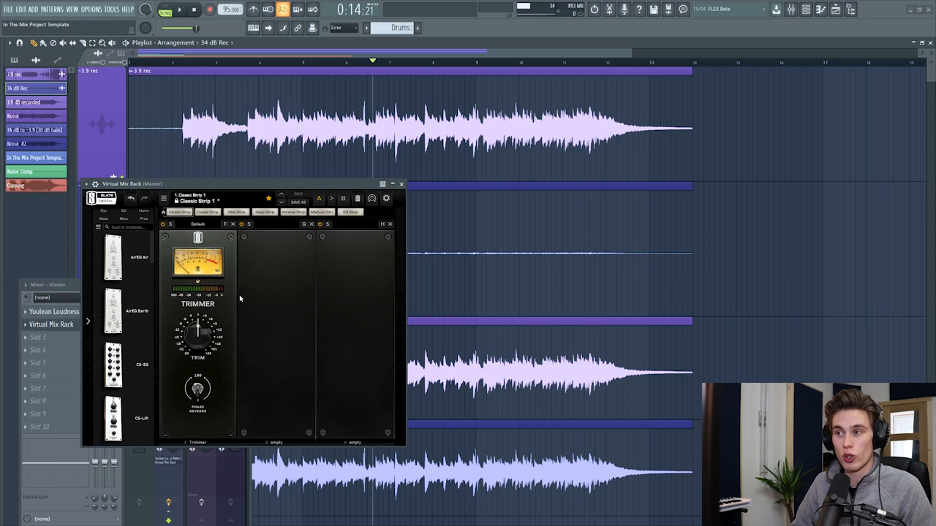
# - Open the master insert's Virtual Mix Rack slot to reveal the Trimmer VU meter
pyautogui.click(400, 184)
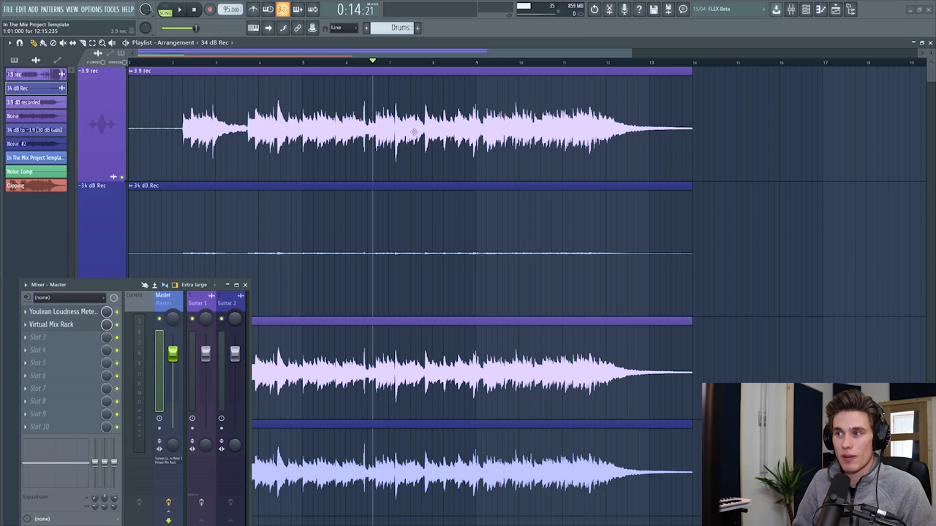
pyautogui.moveTo(394, 161)
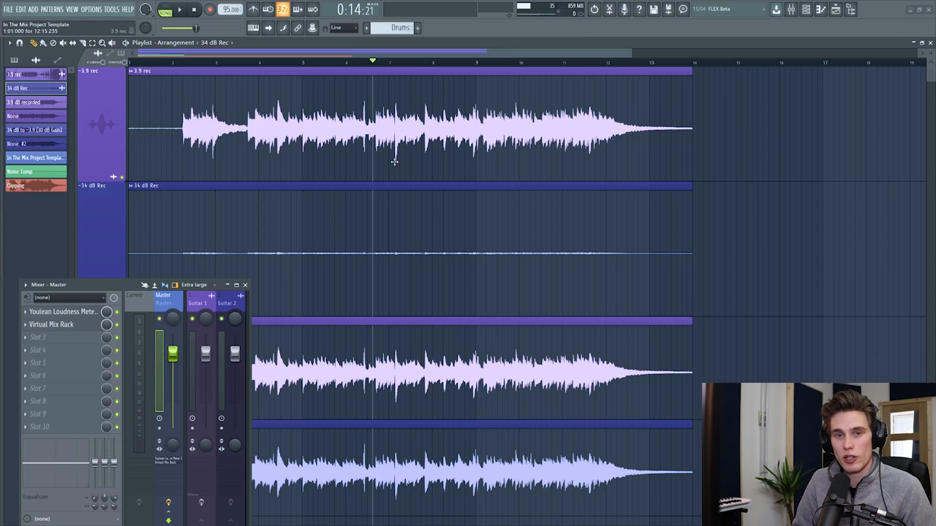